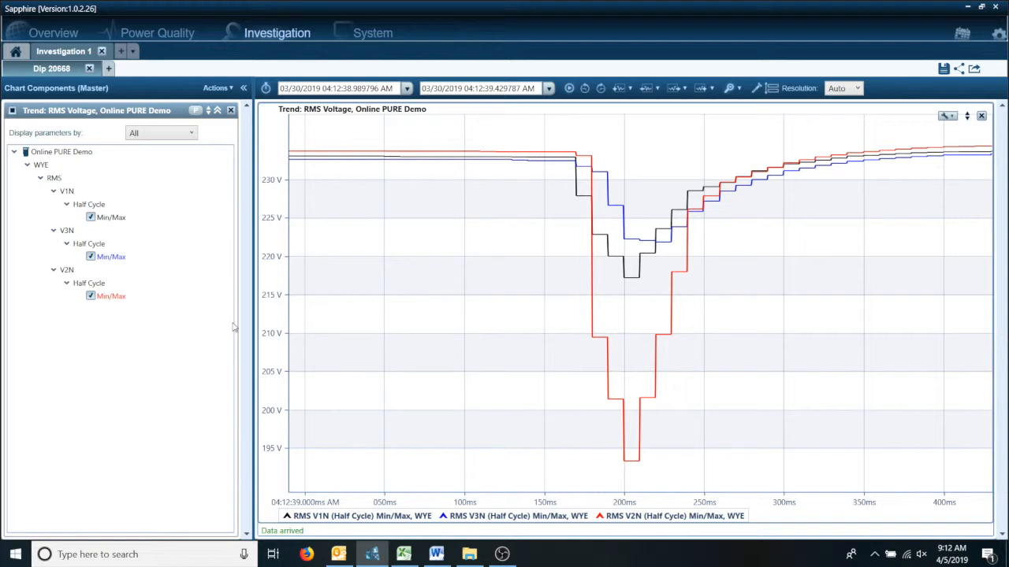
mouse_move(476, 326)
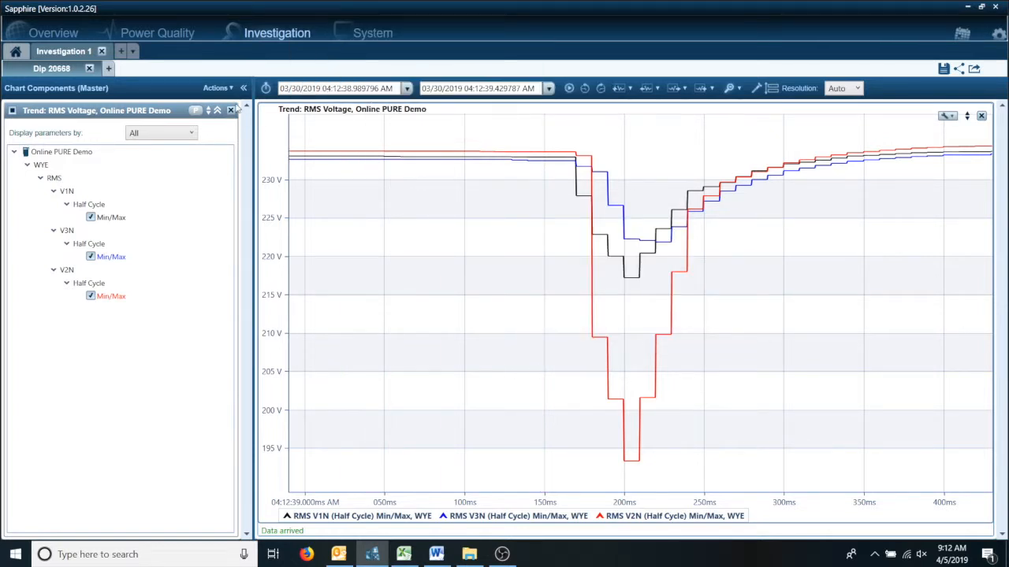
- Begin a new chart via Actions > Add new chart and choose the Spectrum type
left_click(214, 88)
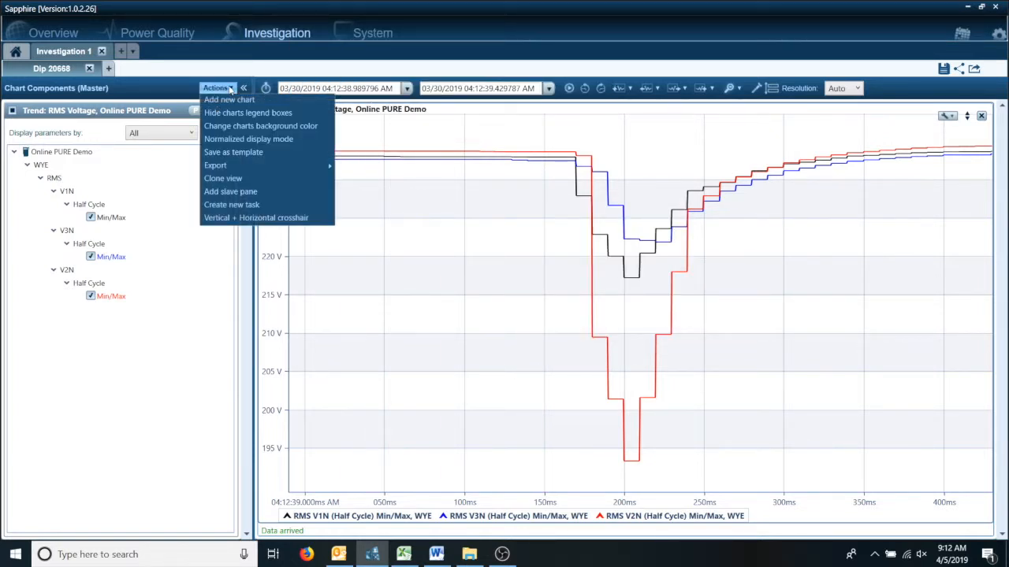
left_click(230, 100)
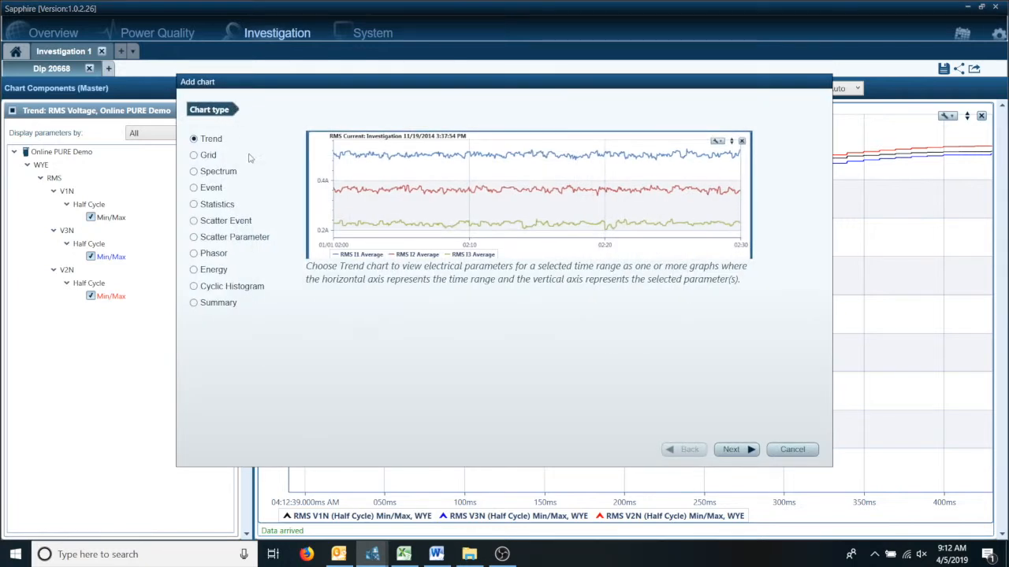
mouse_move(224, 148)
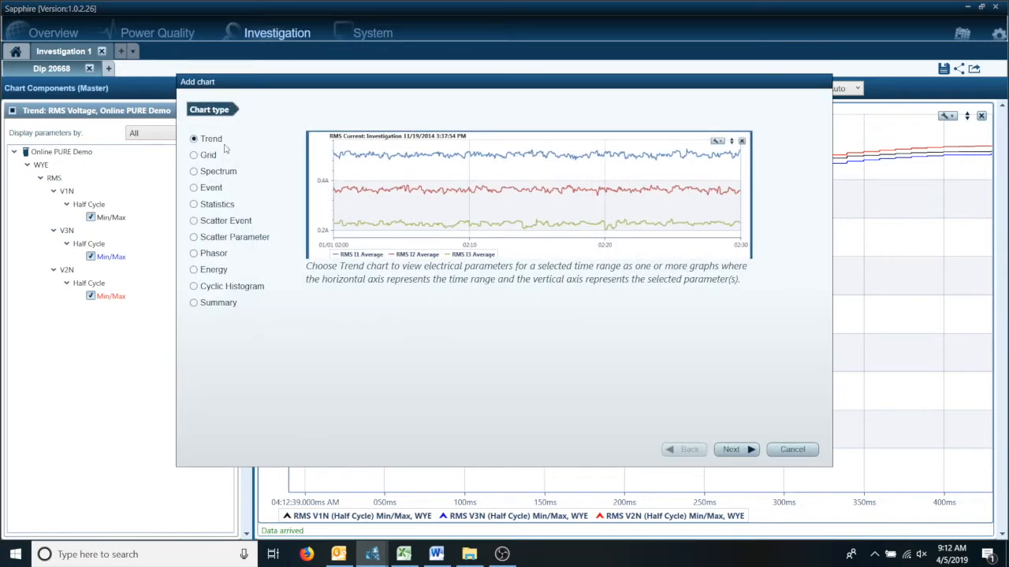
left_click(193, 171)
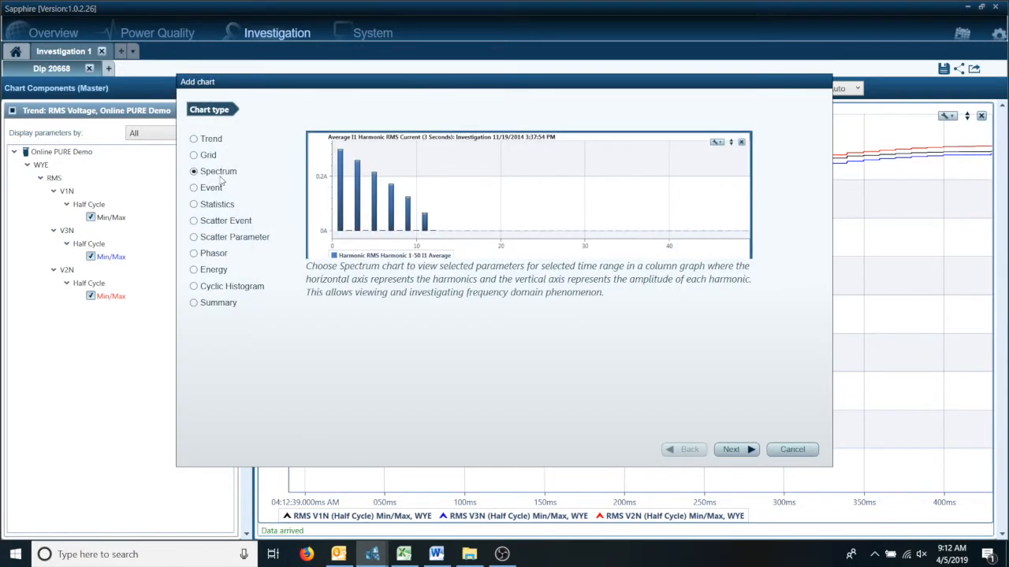
left_click(732, 449)
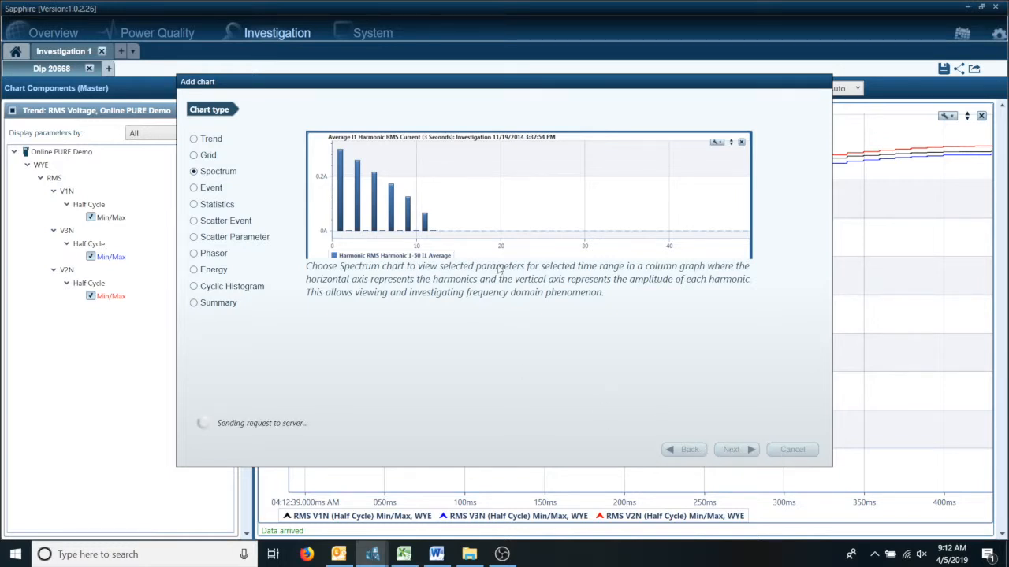
- Choose Harmonics Amplitude (%) for phase I1, Half Cycle, Min/Max, and finish the chart
left_click(731, 450)
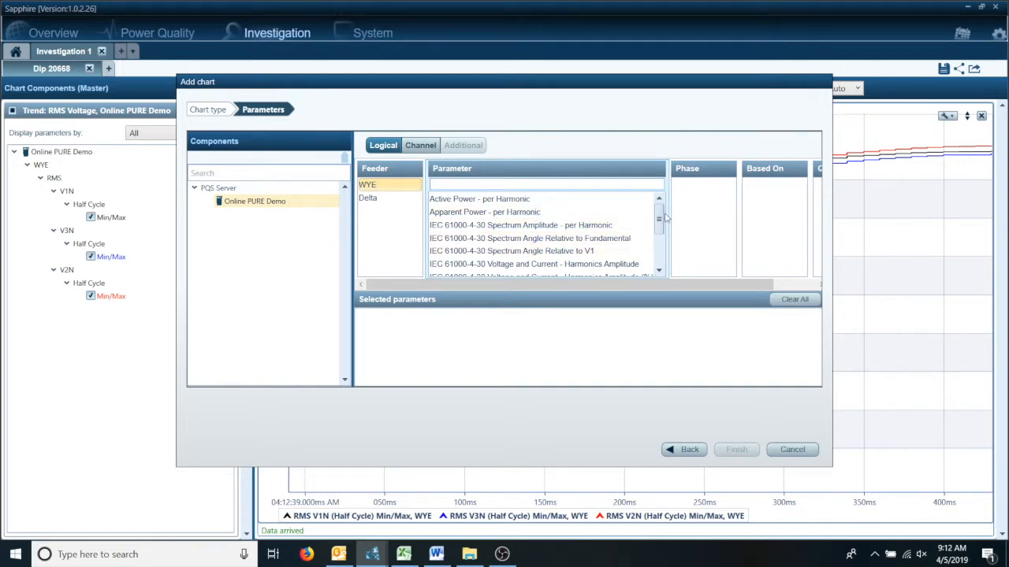
scroll("down", 3)
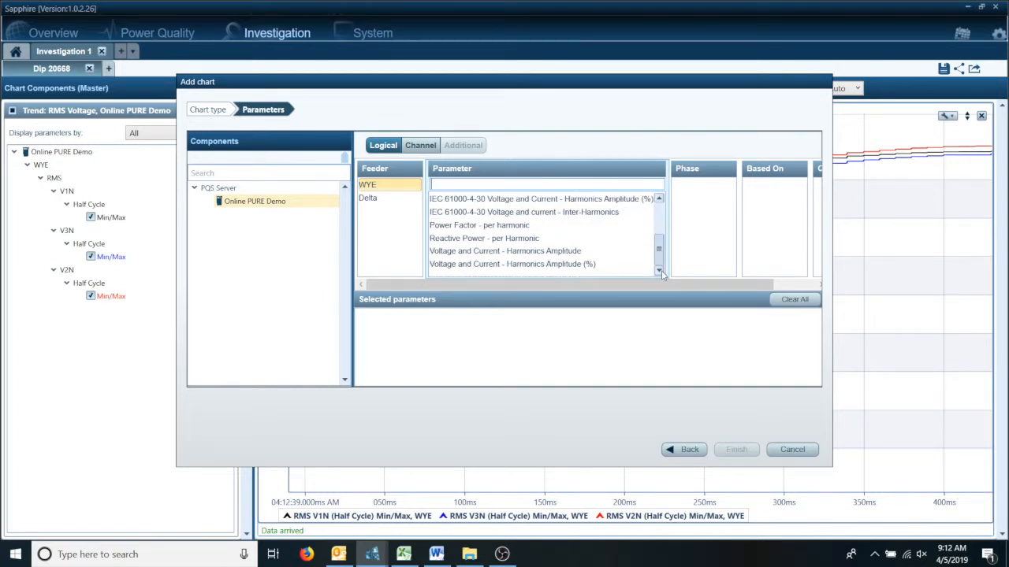
left_click(512, 265)
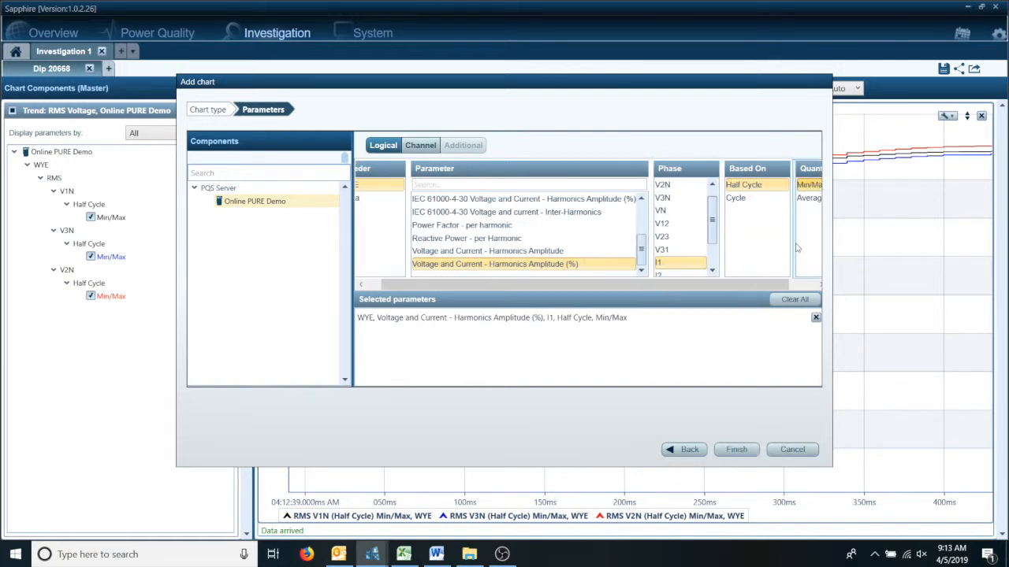
left_click(736, 449)
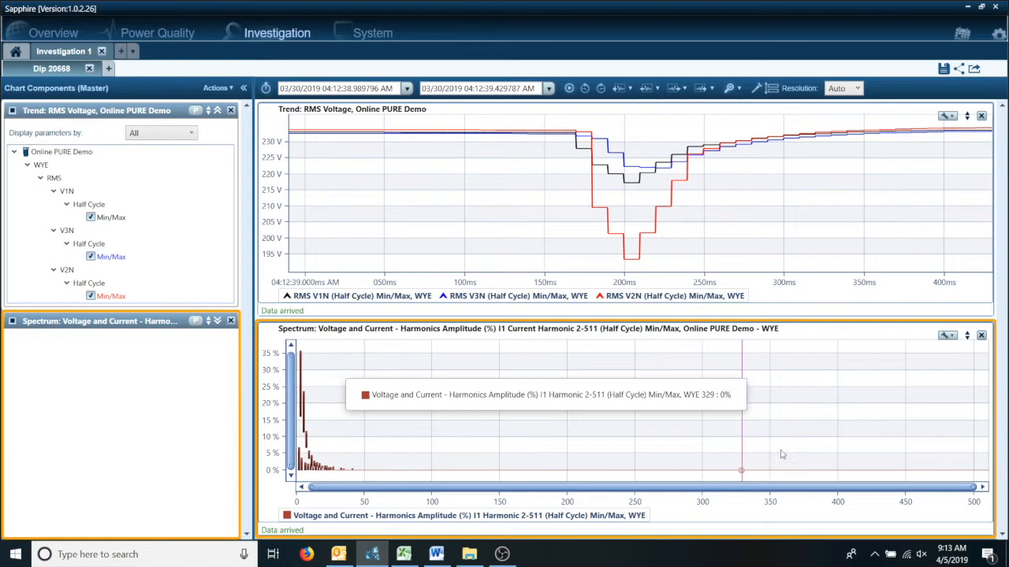
mouse_move(864, 504)
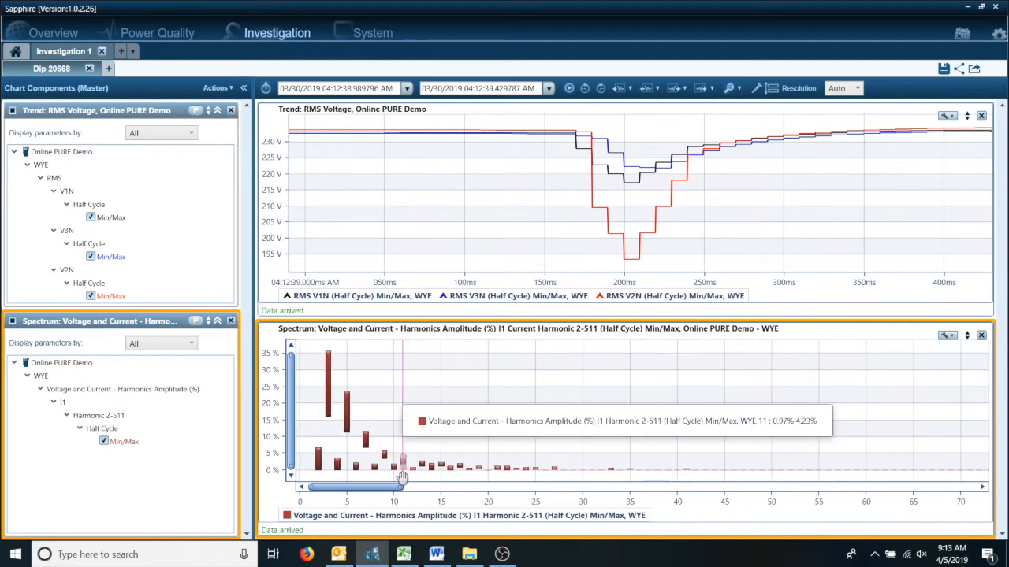
- Narrow the I1 spectrum pane to the low-order harmonics and read a bar's value
left_click(947, 336)
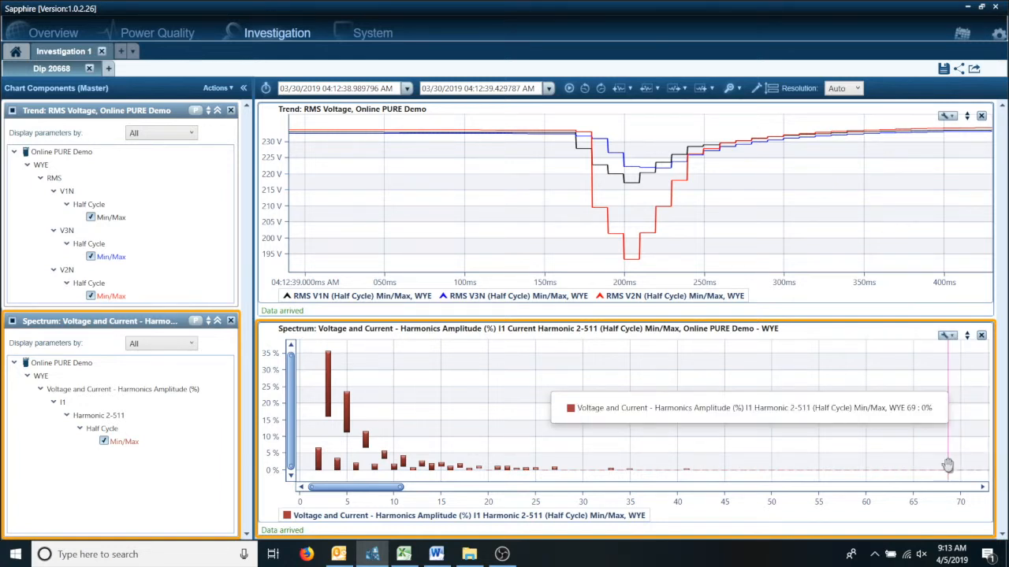
mouse_move(512, 432)
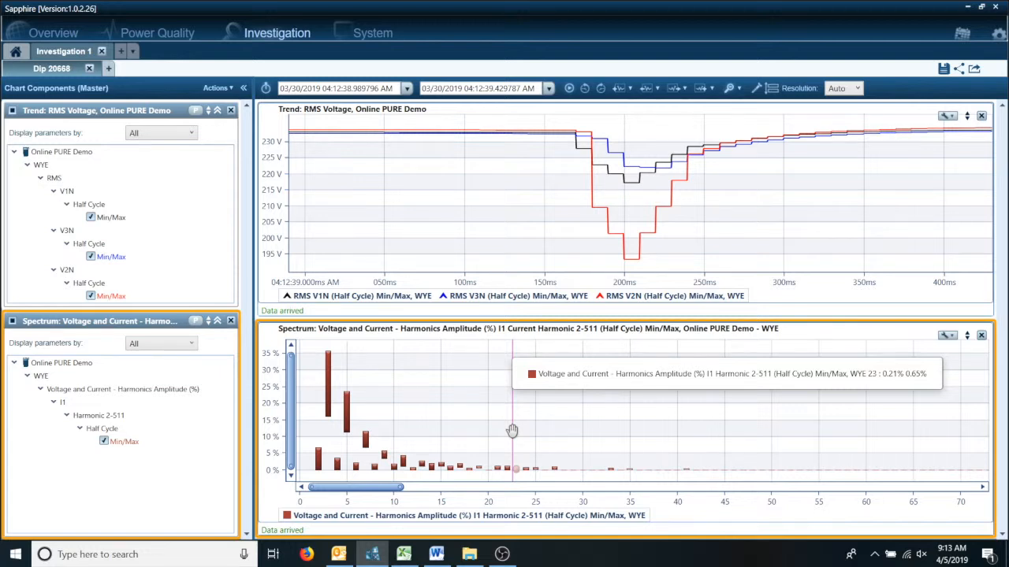
mouse_move(330, 382)
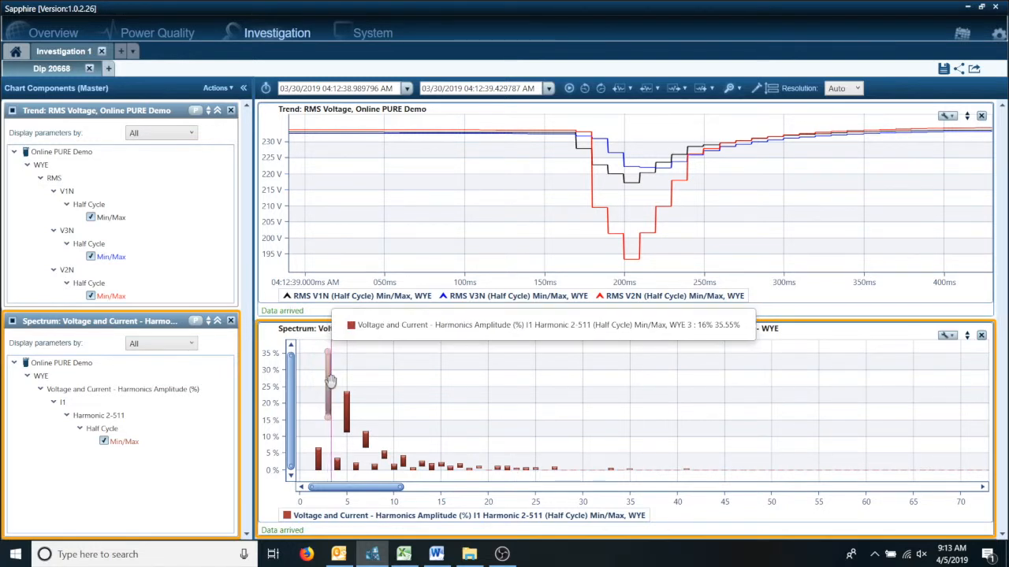